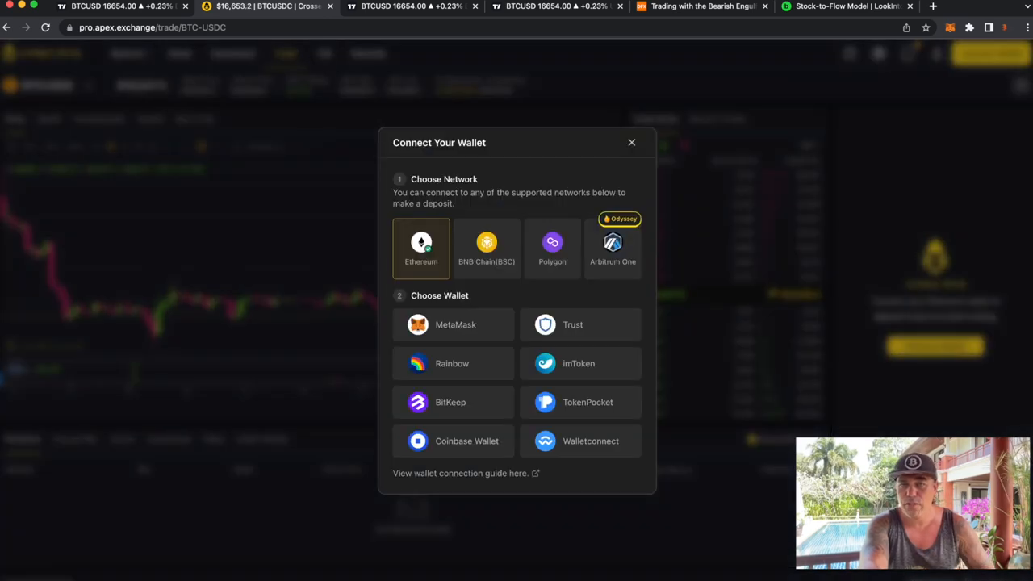
# Connect MetaMask on Ethereum and retry the trading signature request until signing completes.
pyautogui.click(486, 249)
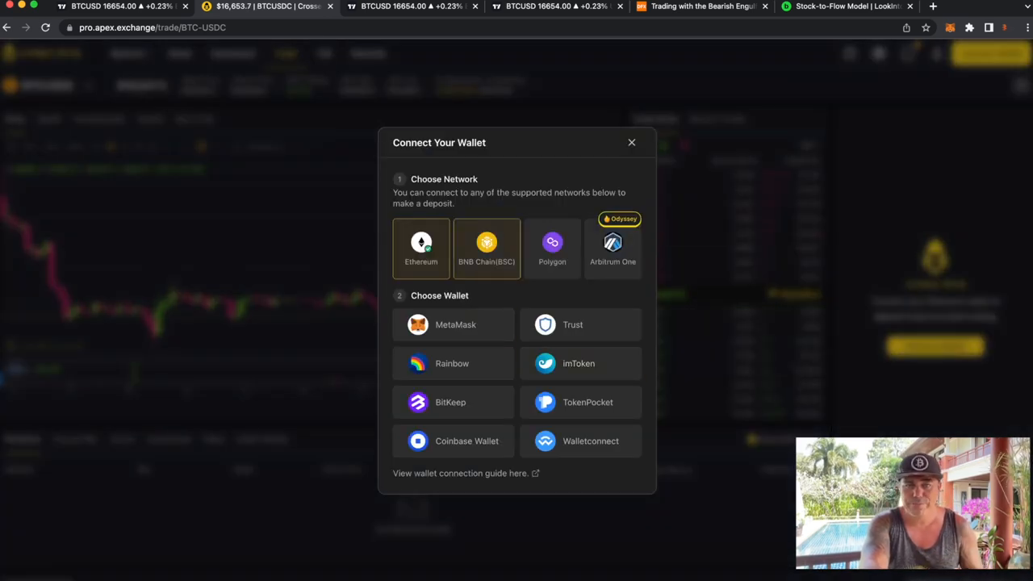
pyautogui.click(455, 323)
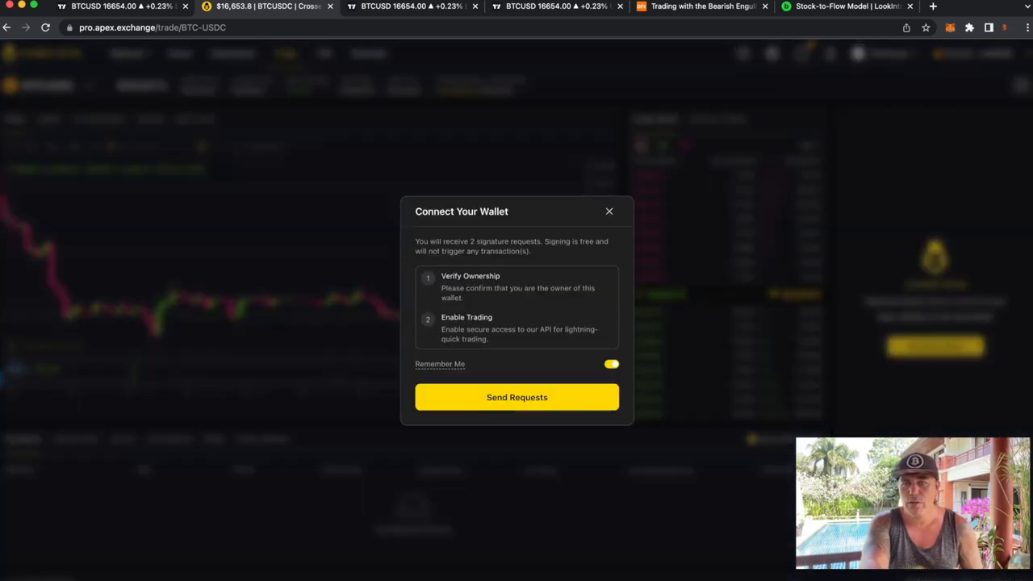
pyautogui.click(516, 397)
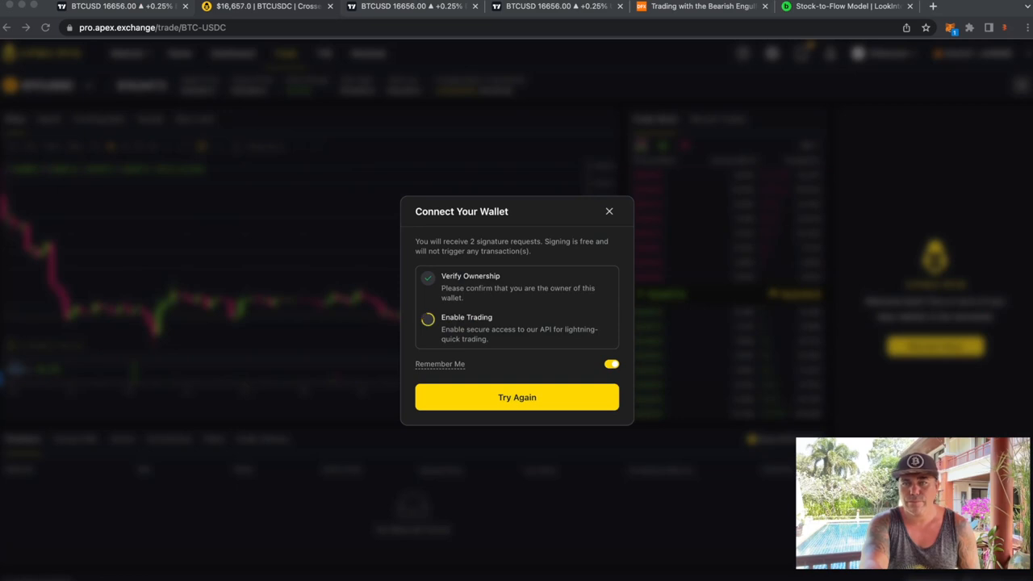
pyautogui.click(610, 210)
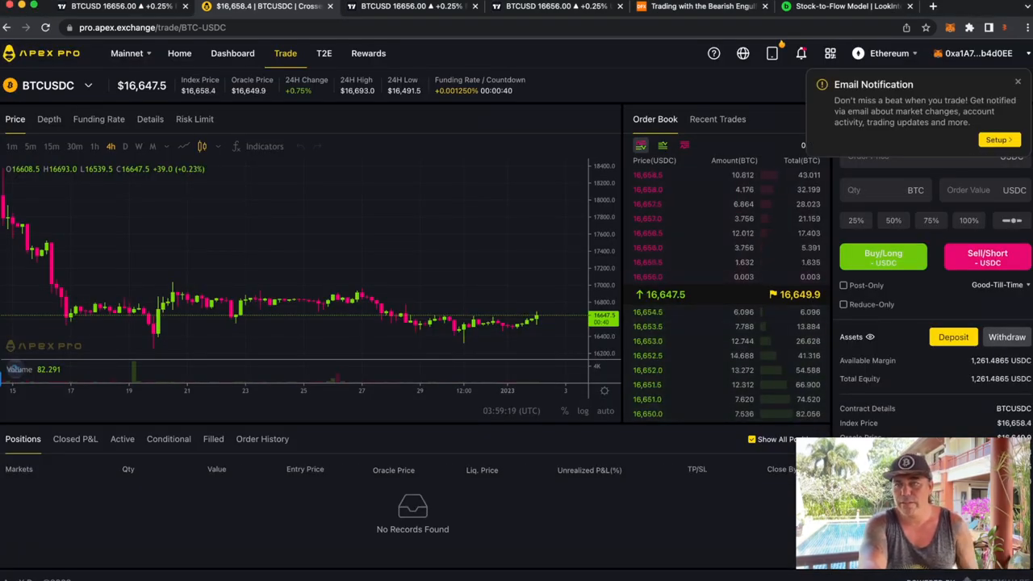
# Submit a BTC-USDC long at the last price (16,655.0) with a 500 USDC order value.
pyautogui.click(1016, 81)
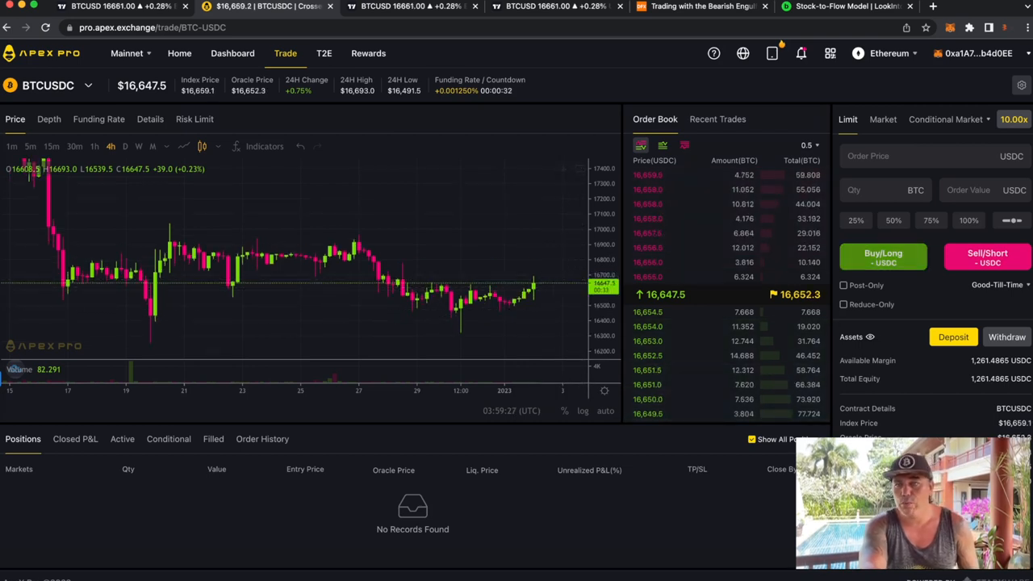
pyautogui.click(928, 155)
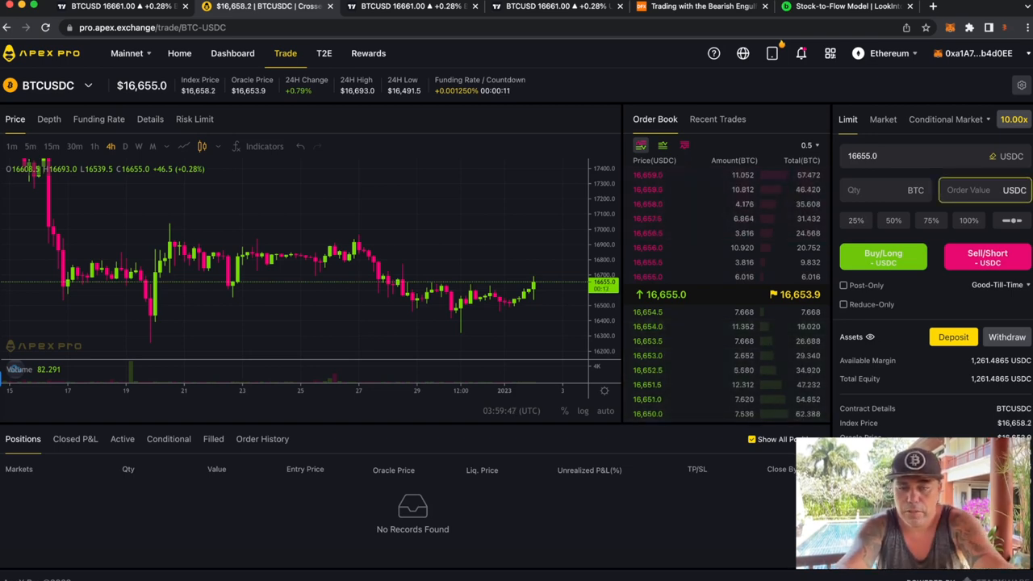
pyautogui.write('500')
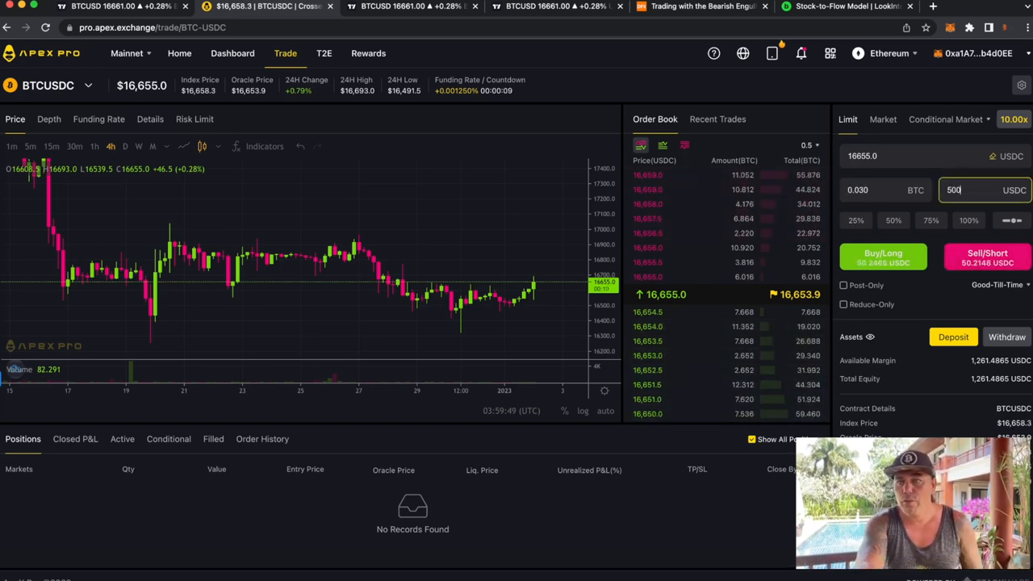
pyautogui.click(1013, 119)
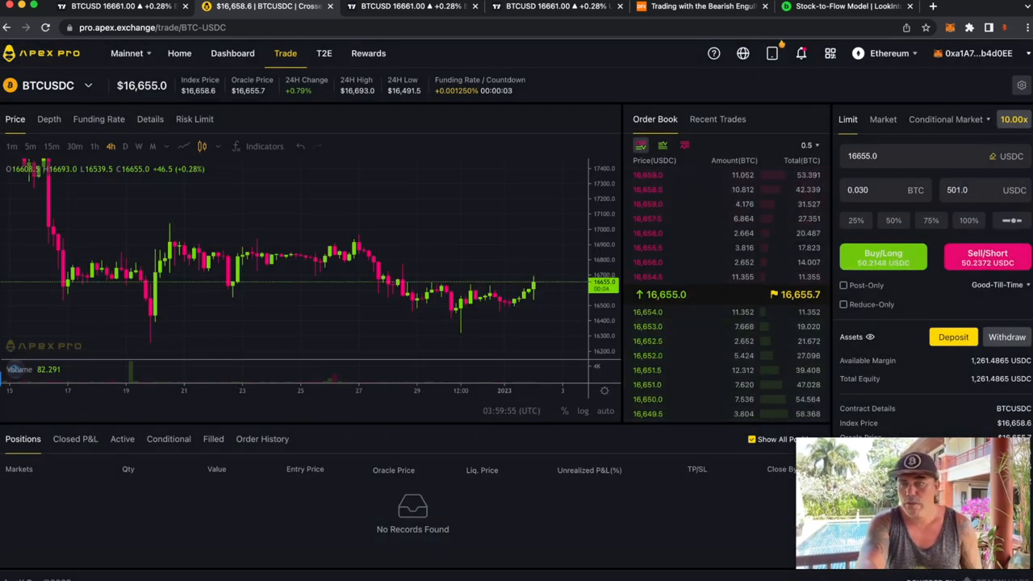
pyautogui.click(882, 256)
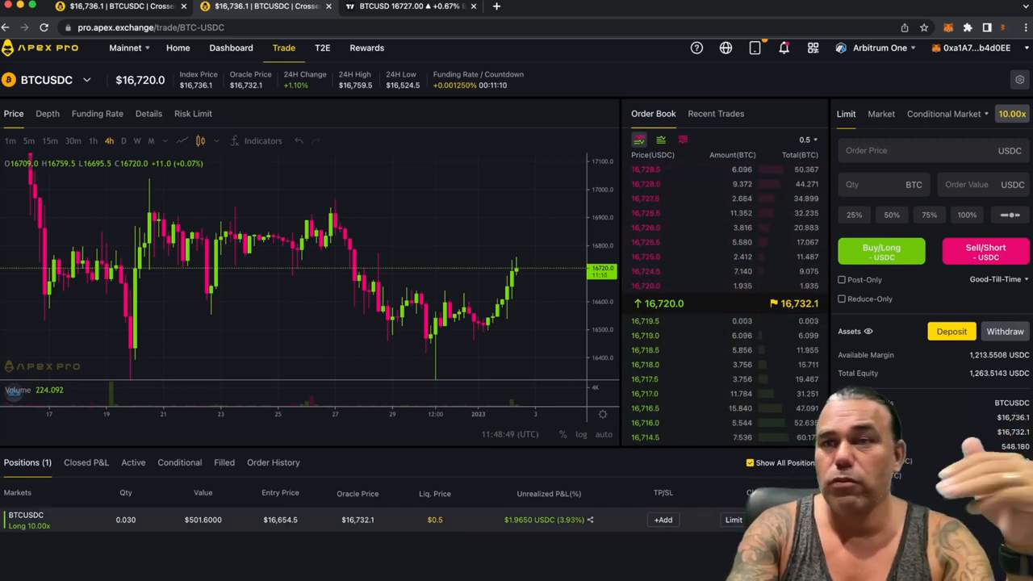
# With the 0.030 BTC long filled, bring up its take-profit/stop-loss form.
pyautogui.click(1010, 113)
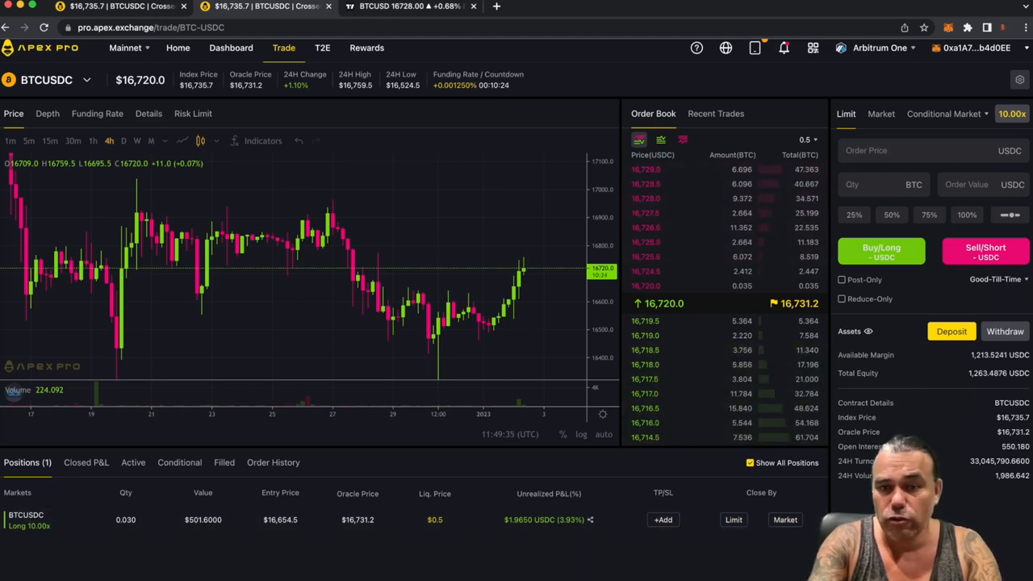
pyautogui.click(662, 519)
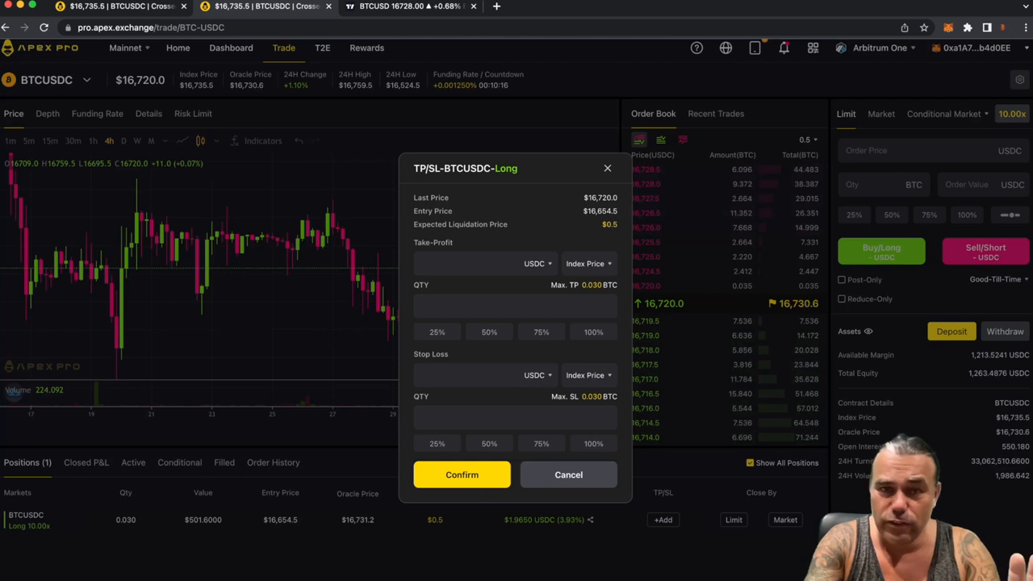
# Cancel the TP/SL form, leaving the long without take-profit or stop-loss.
pyautogui.click(568, 474)
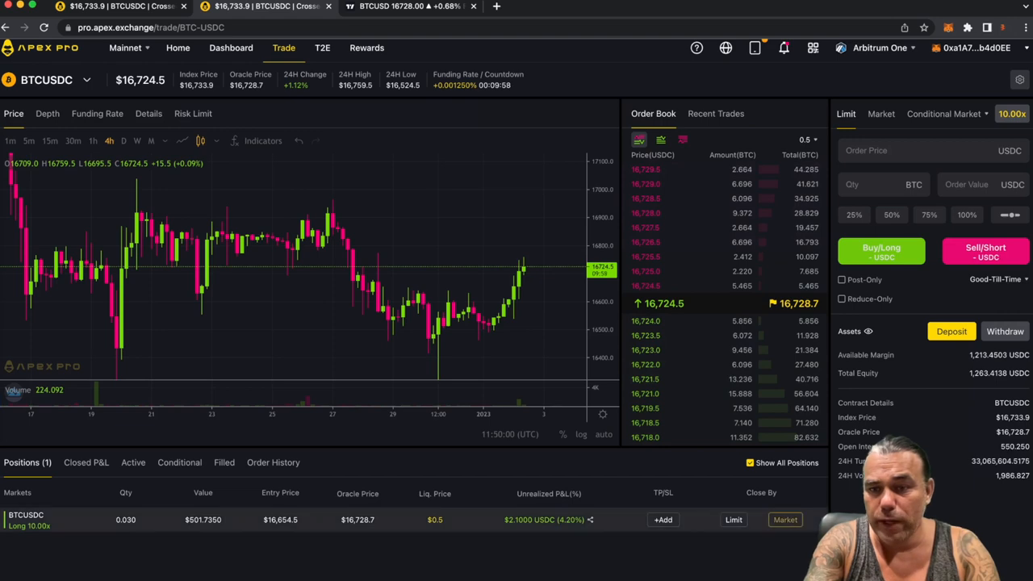
# Market-close the full 0.030 BTC long, exiting near 16,723.5 for about 1.52 USDC profit.
pyautogui.click(784, 520)
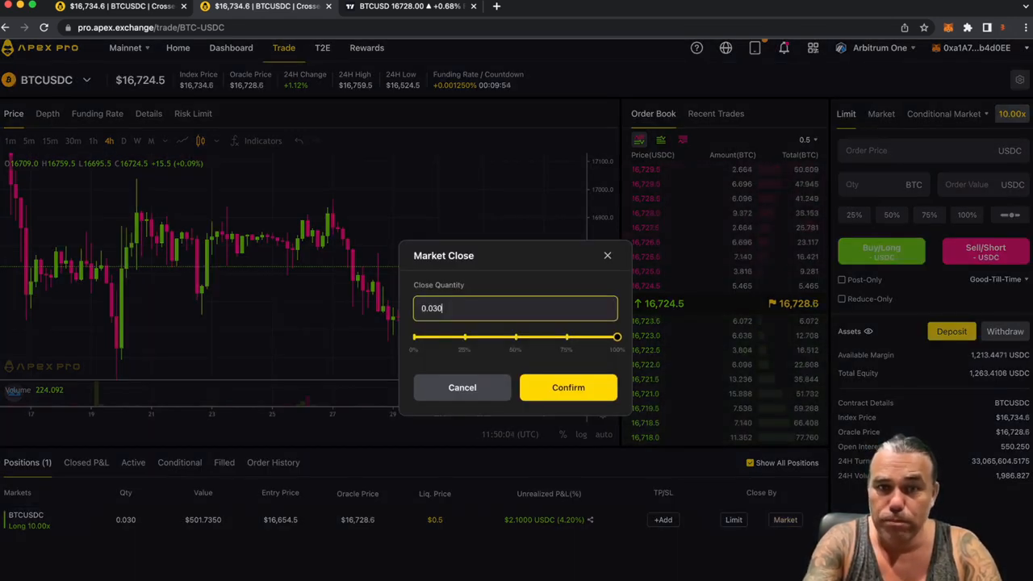
pyautogui.click(568, 388)
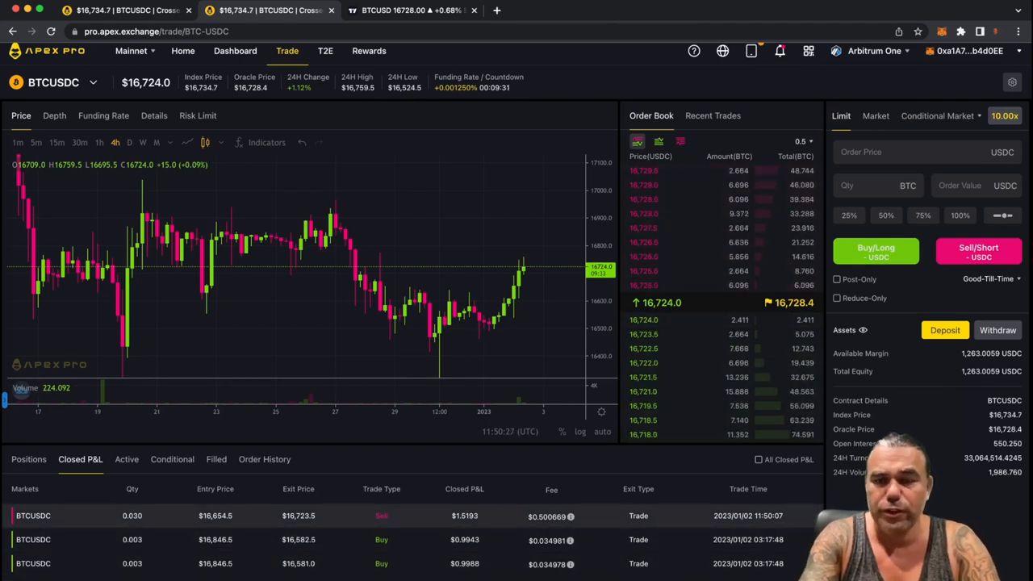
pyautogui.moveTo(561, 232)
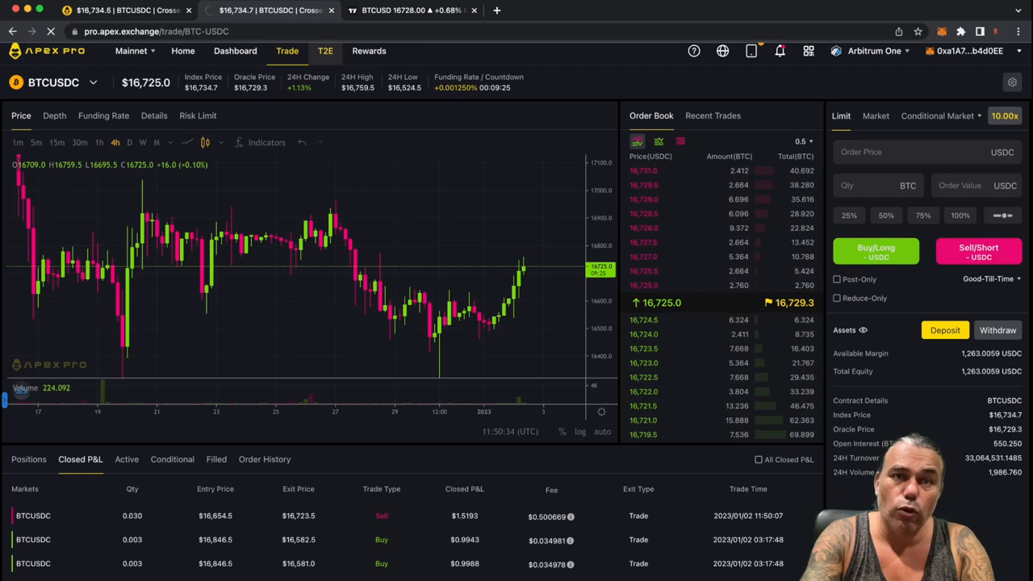
# Go to the T2E Trade-to-Earn page showing Round 7 ongoing.
pyautogui.click(324, 50)
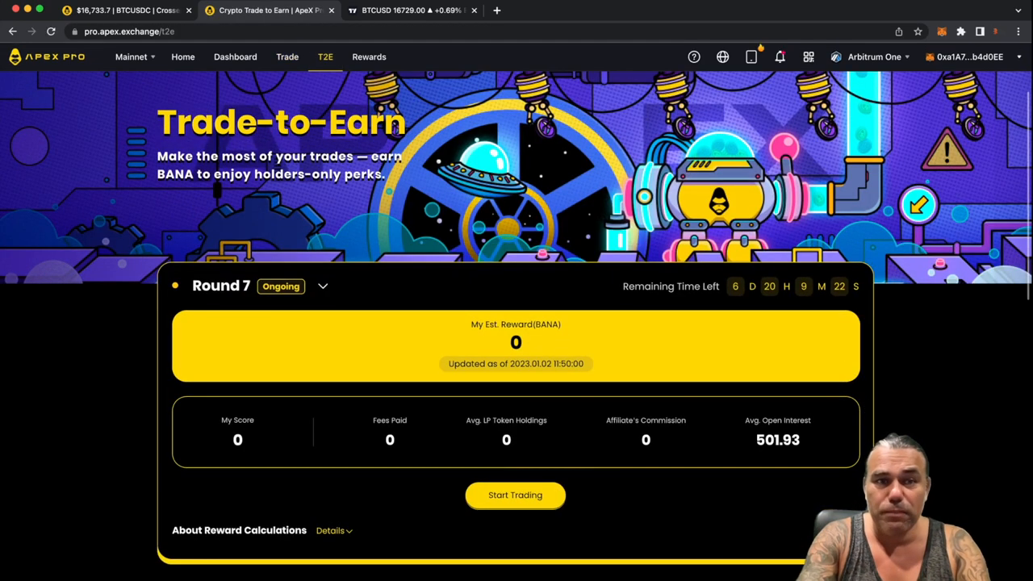
# Scroll to the BANA section and bring up the BANA claim history.
pyautogui.scroll(-3)
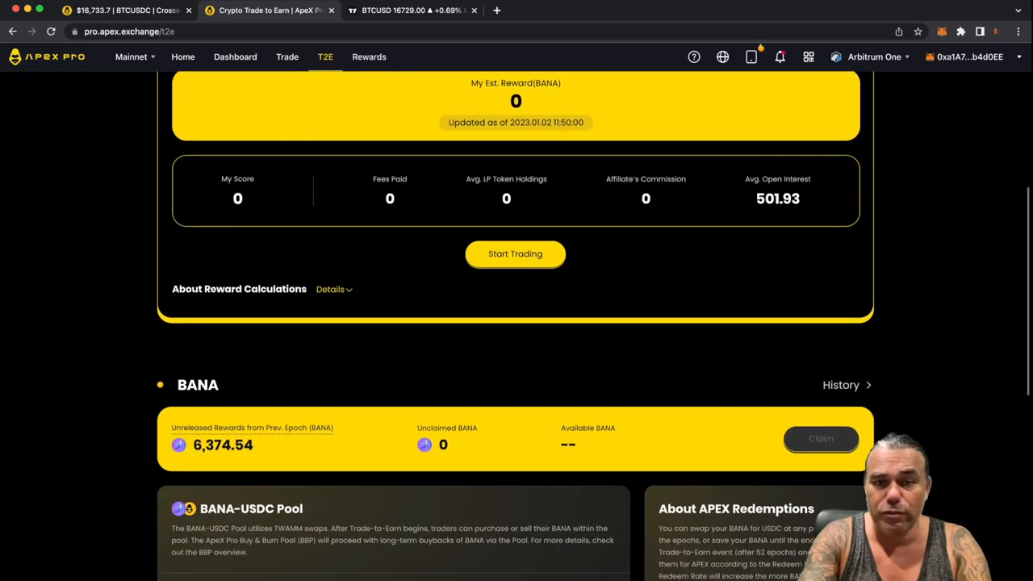
pyautogui.scroll(-3)
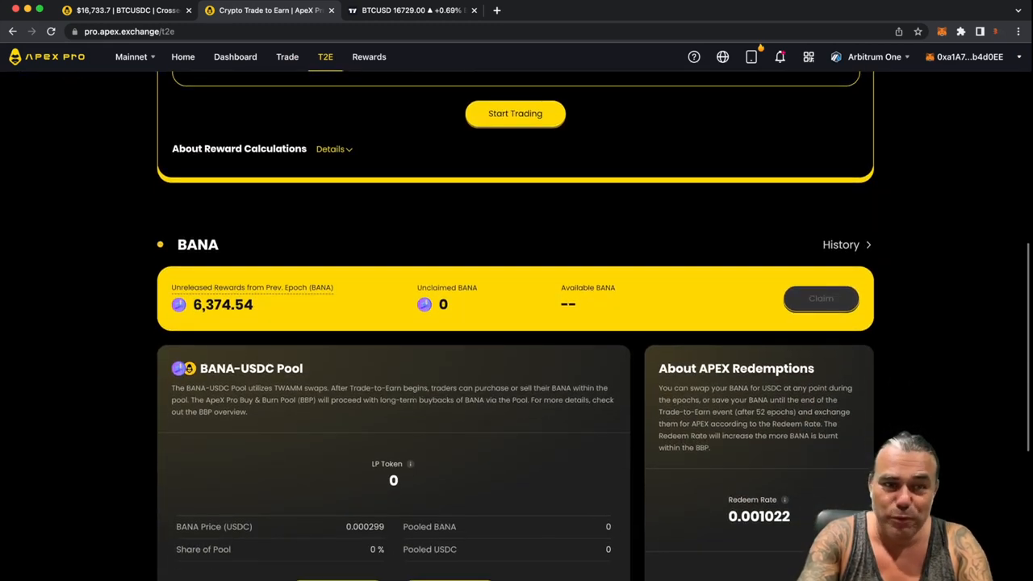
pyautogui.click(839, 245)
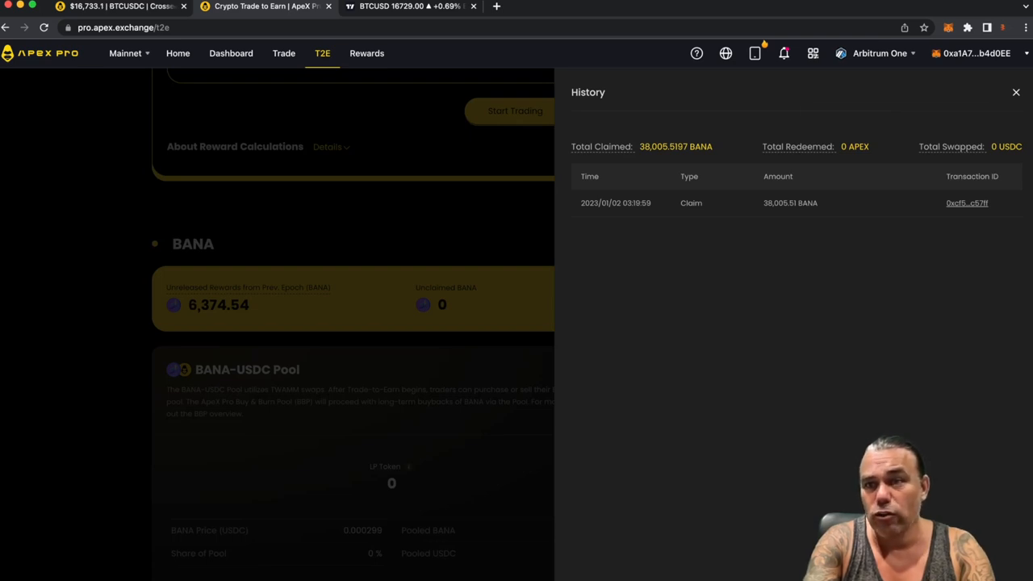
pyautogui.moveTo(601, 145)
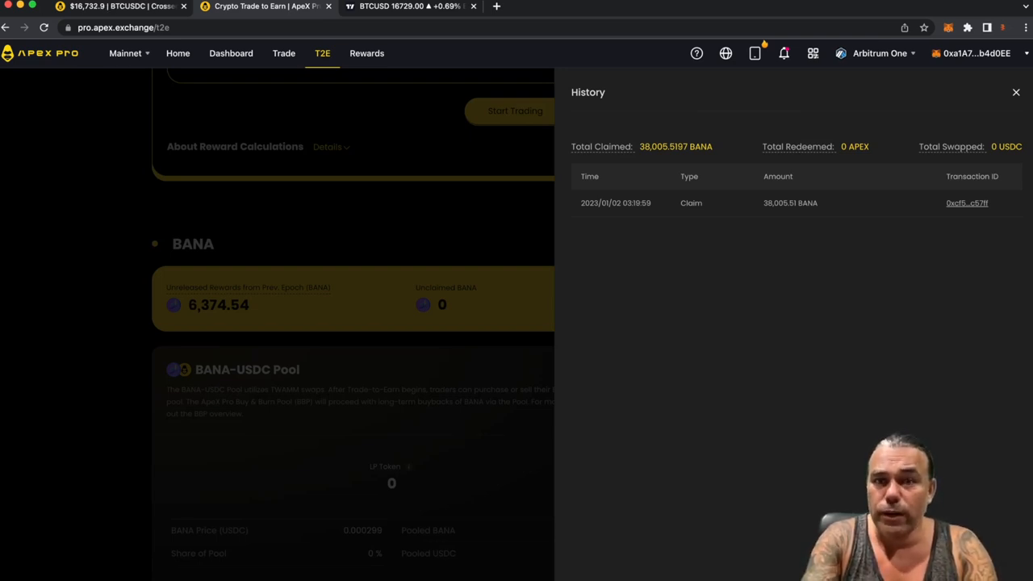
# Close the BANA history panel showing 38,005.5197 BANA claimed, returning to Trade-to-Earn.
pyautogui.click(1016, 92)
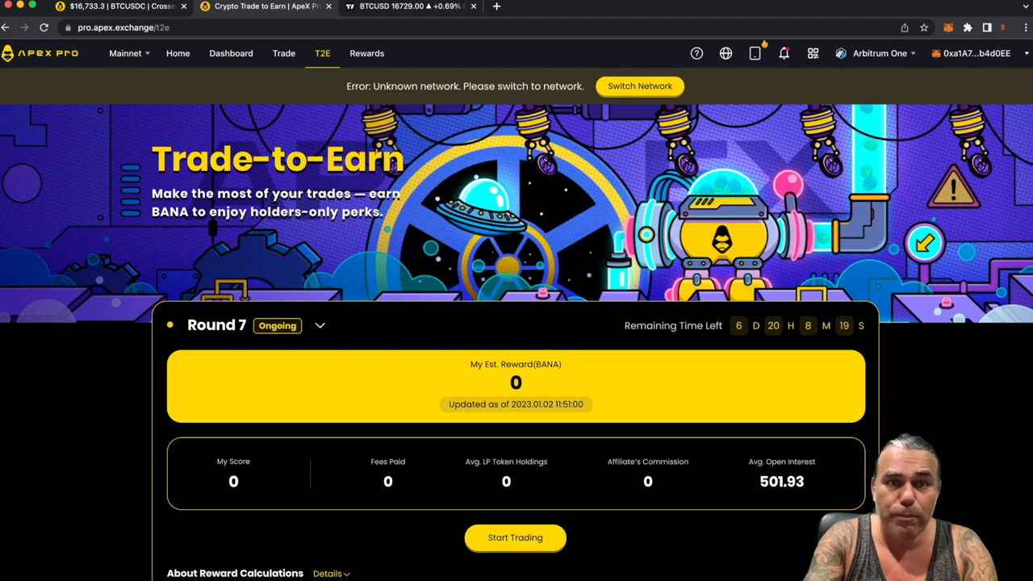
pyautogui.scroll(-3)
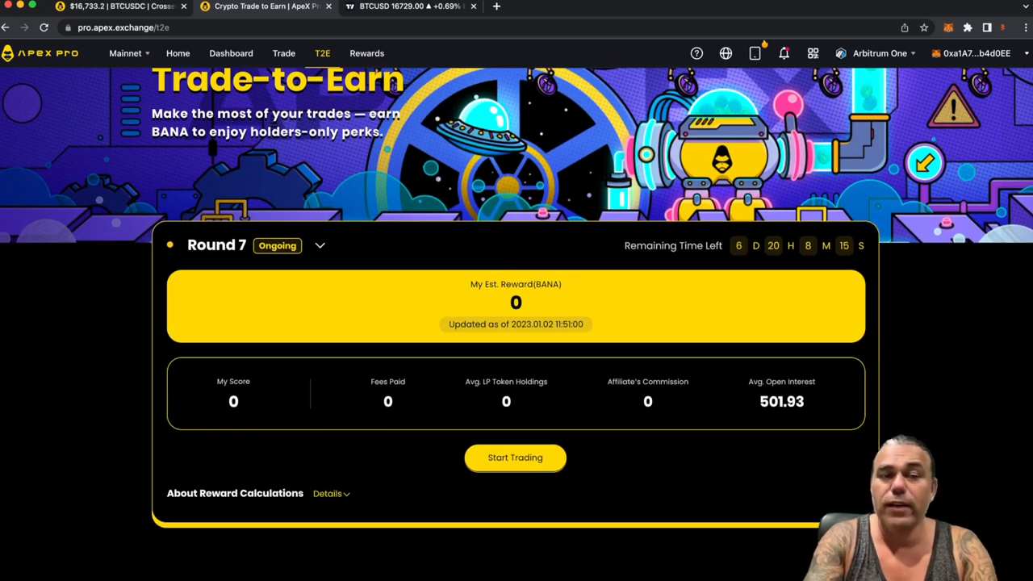
pyautogui.scroll(-3)
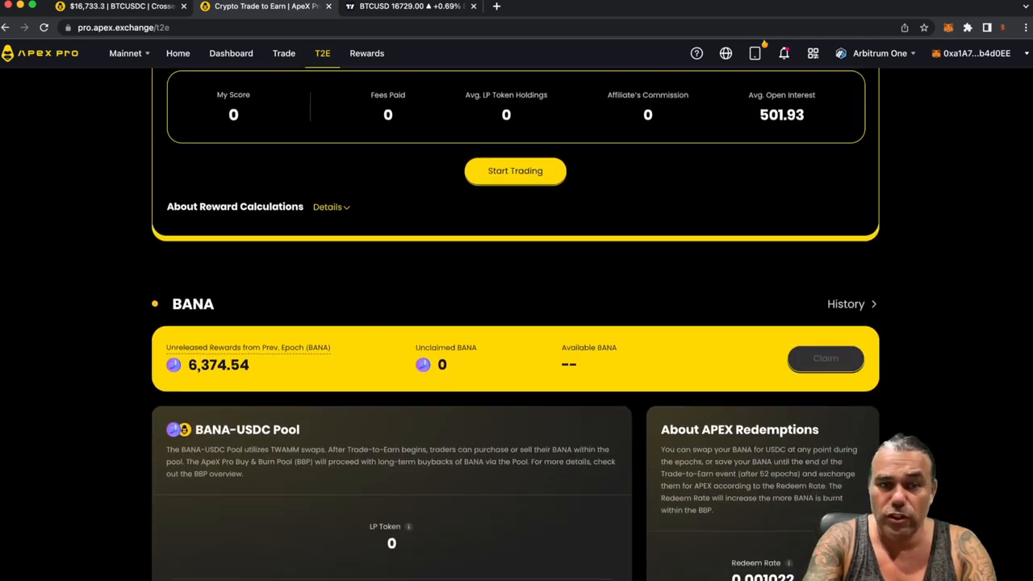
pyautogui.scroll(-3)
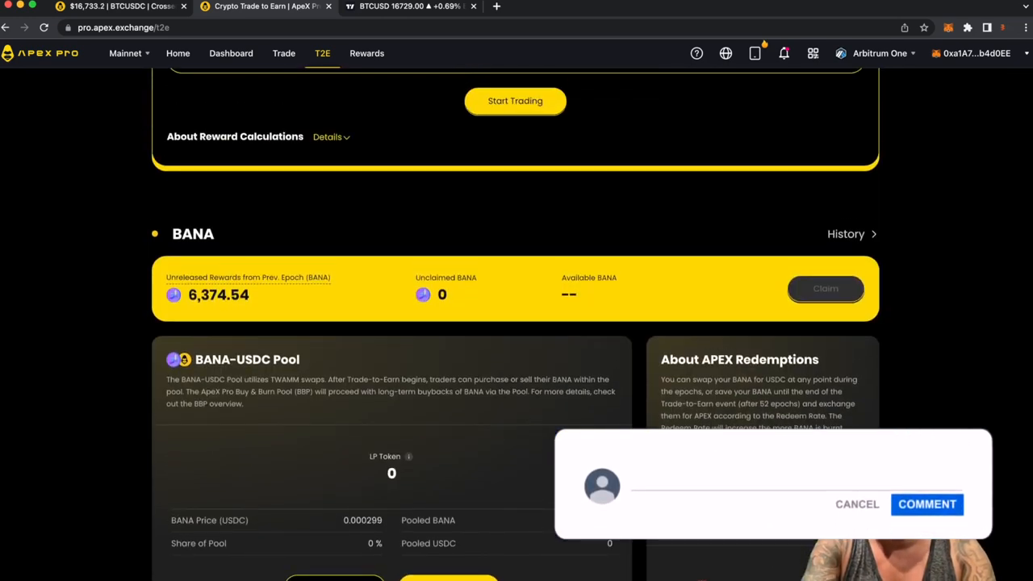
pyautogui.click(926, 503)
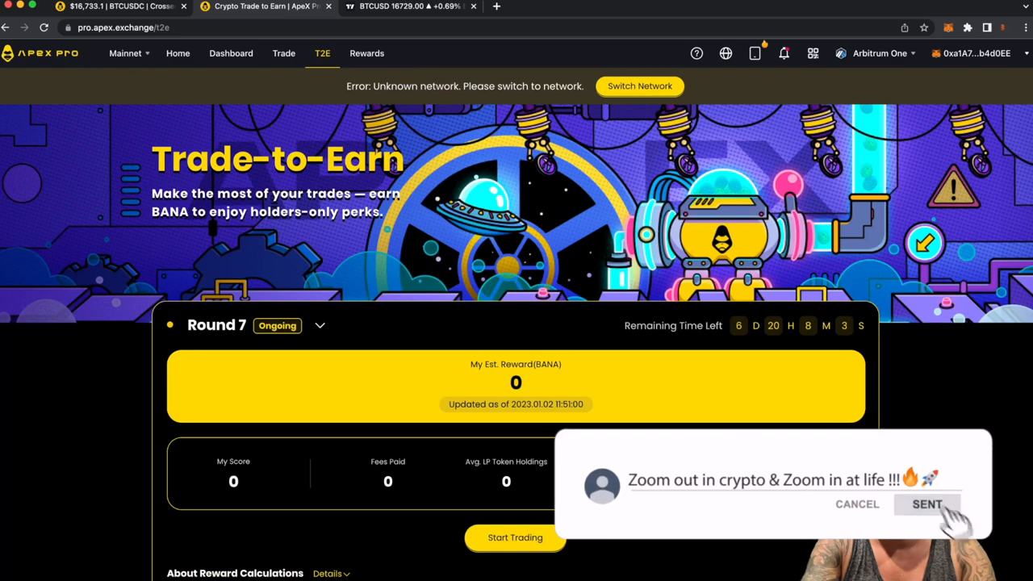